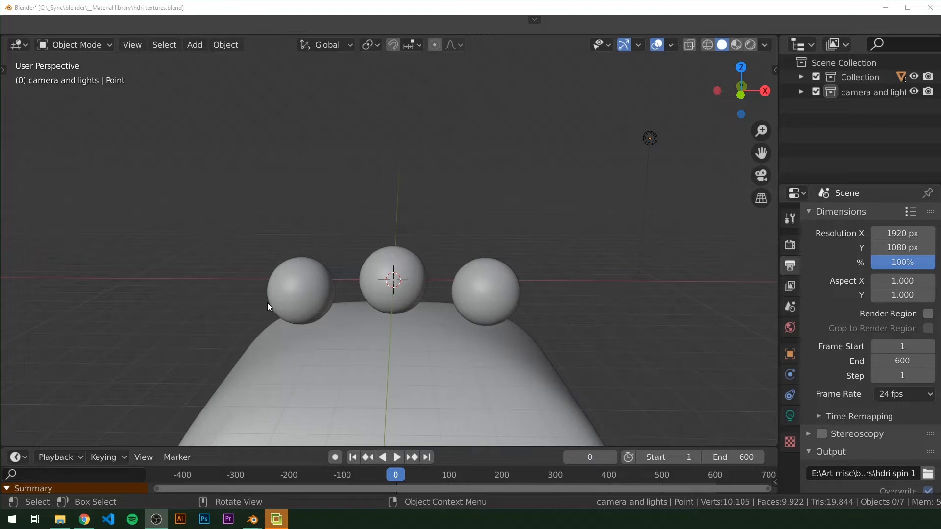
Orbit and zoom the viewport around the three spheres.
left_click_drag(268, 306, 399, 229)
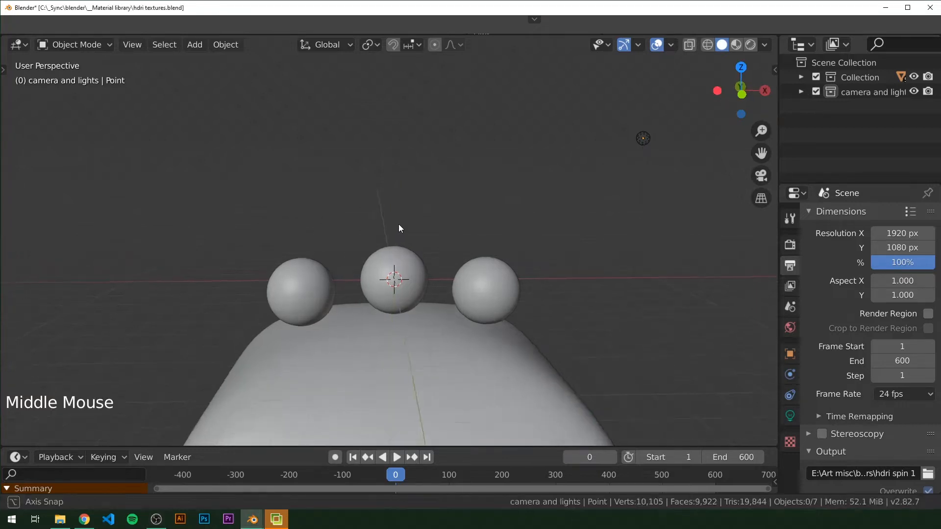
scroll("up", 3)
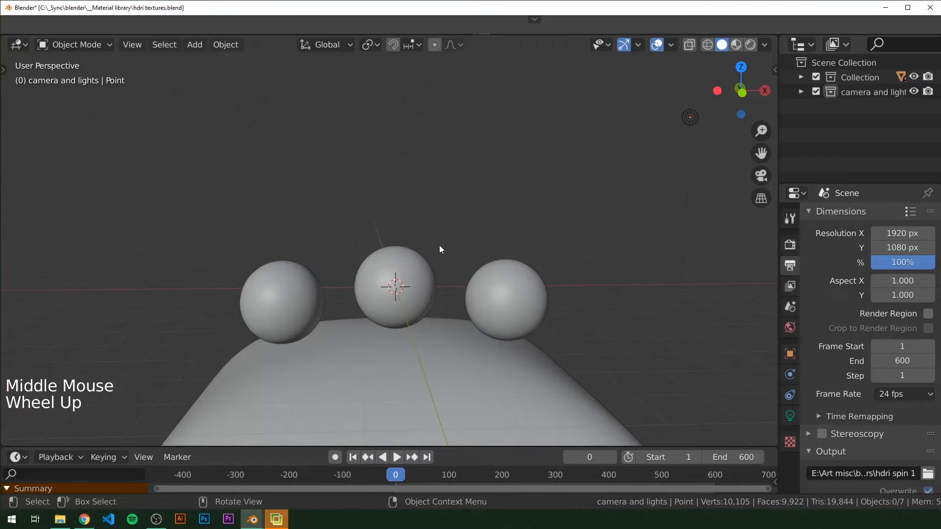
scroll("up", 3)
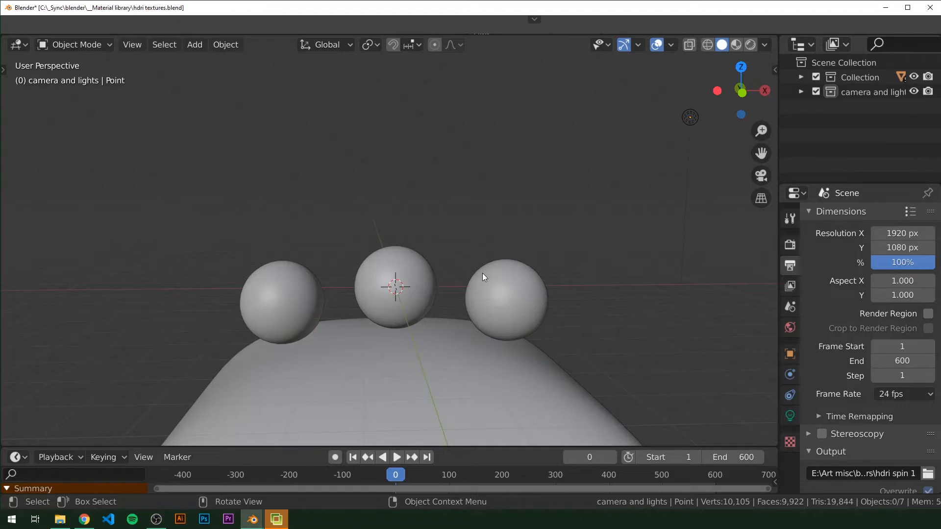
mouse_move(613, 177)
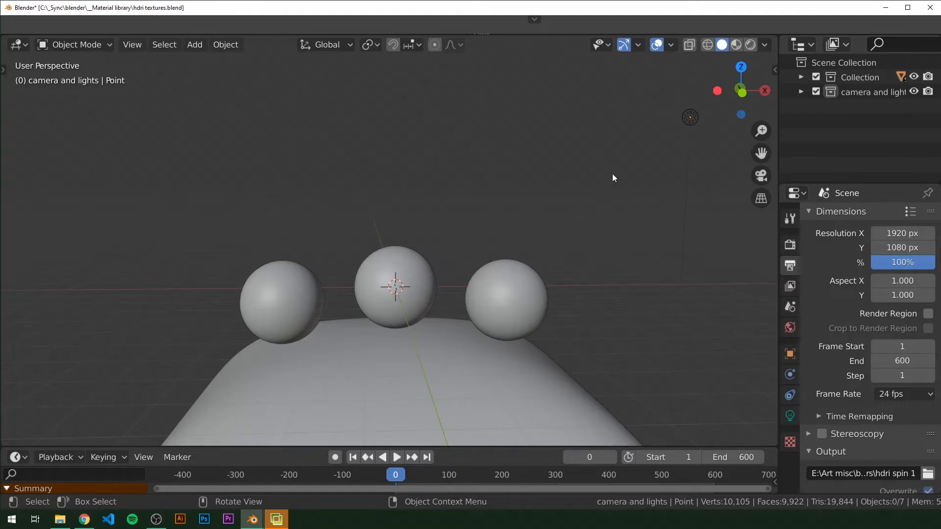
mouse_move(567, 175)
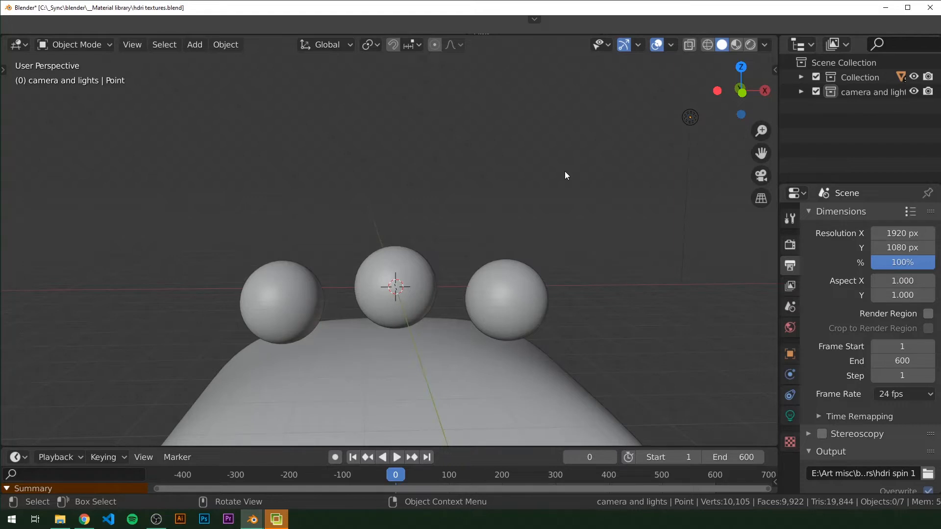
scroll("down", 3)
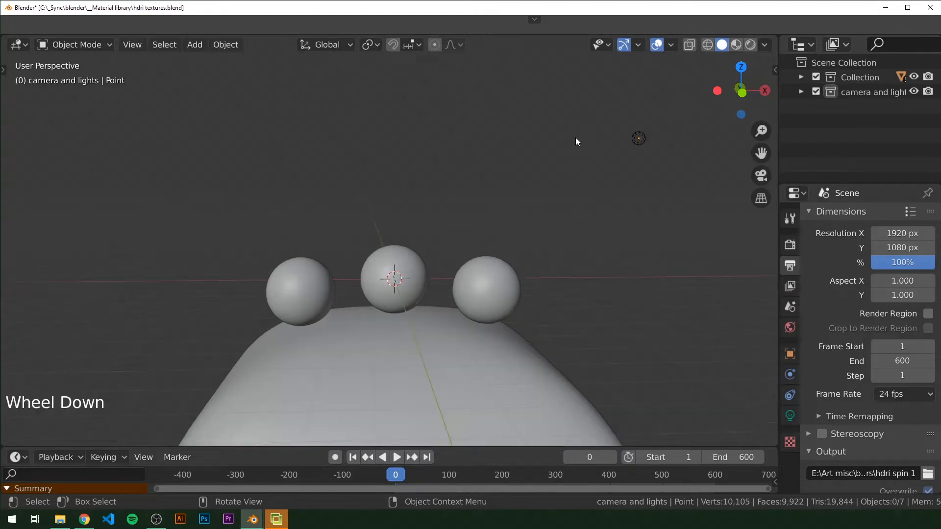
Delete the selected light above the spheres.
key("x")
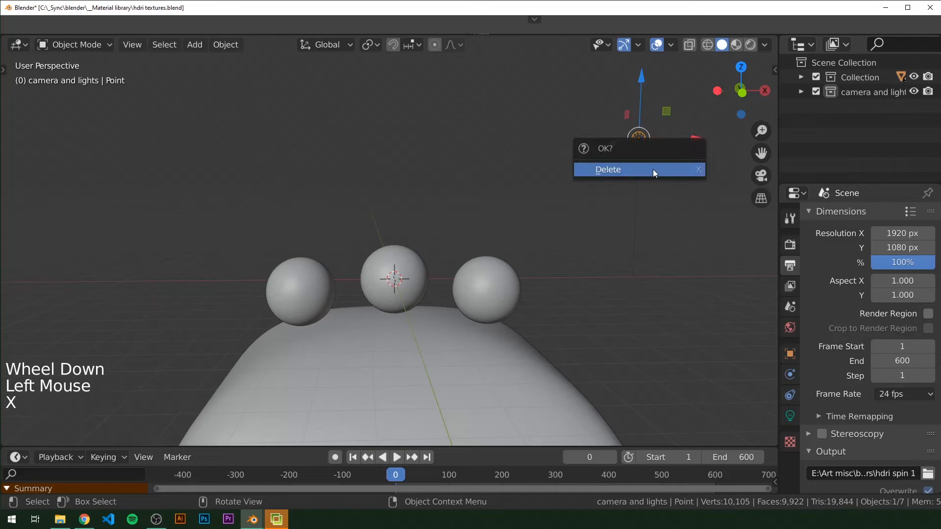
left_click(608, 169)
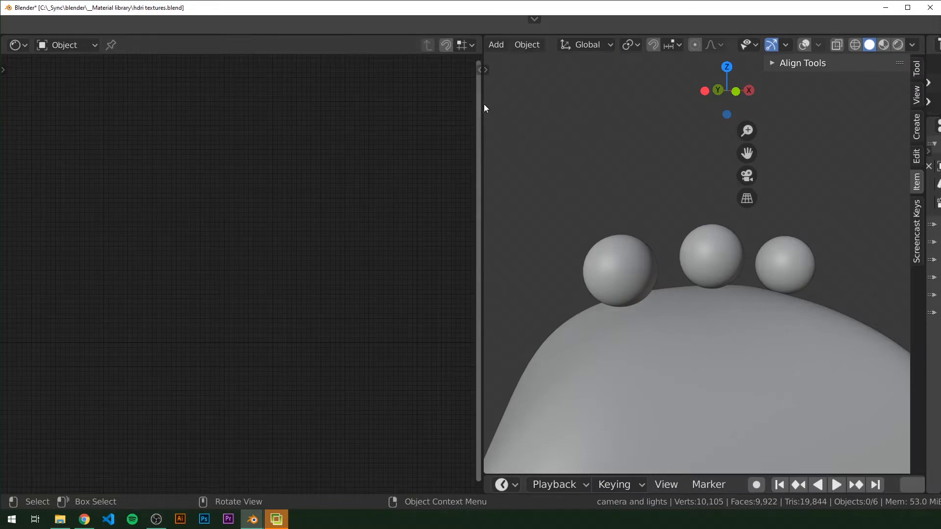
Switch the node editor to World shaders and preview the scene with rendered shading.
left_click(67, 46)
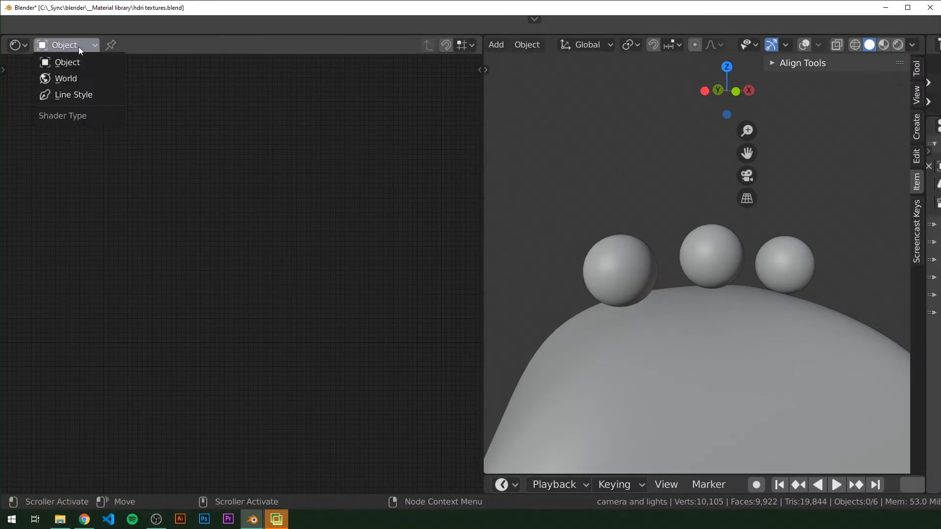
left_click(65, 79)
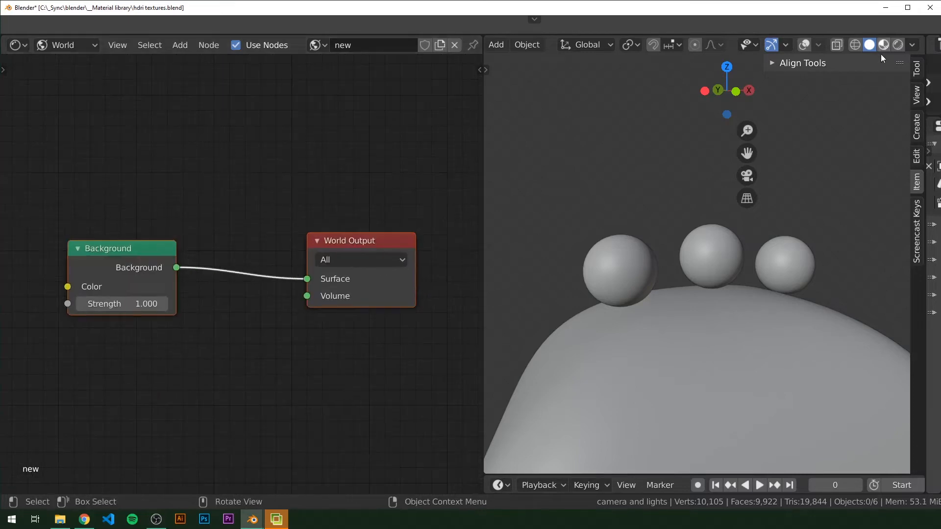
left_click(899, 44)
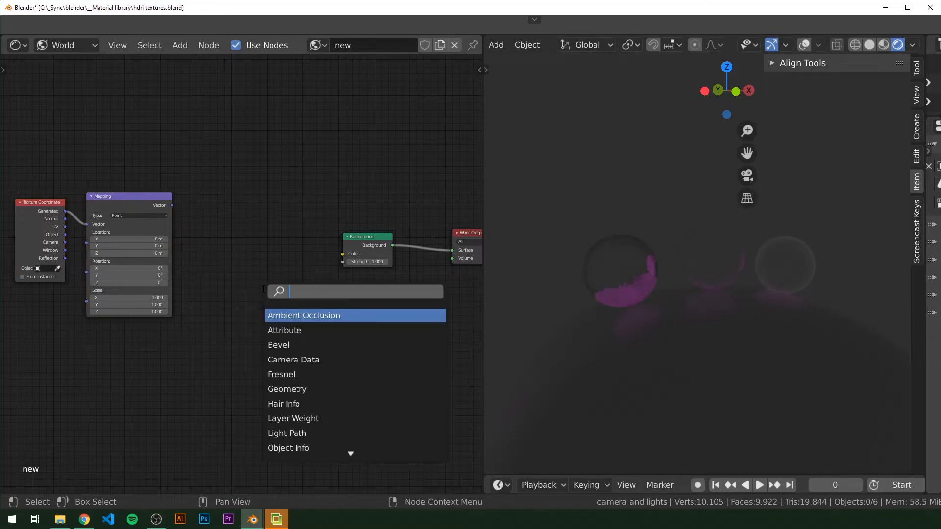
Add a Separate XYZ node after Mapping and a Gradient Texture node via node search.
type("sep")
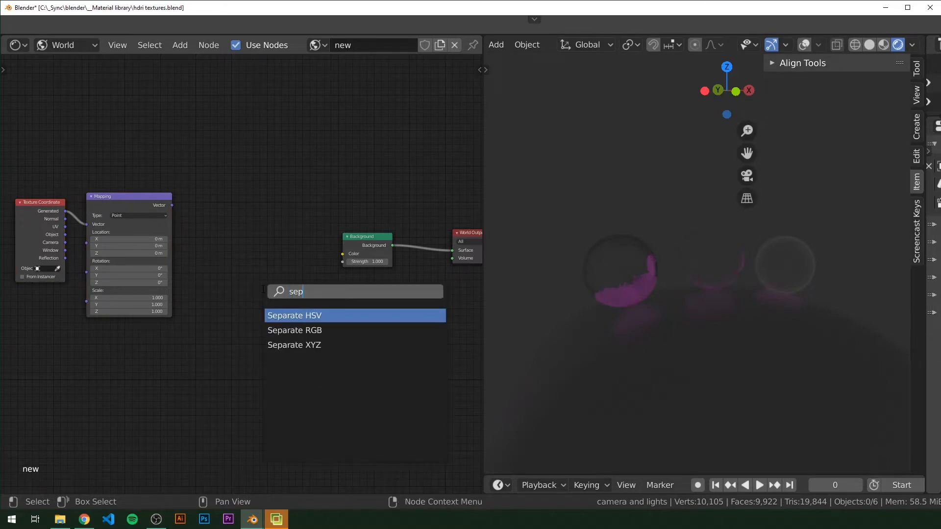
left_click(295, 345)
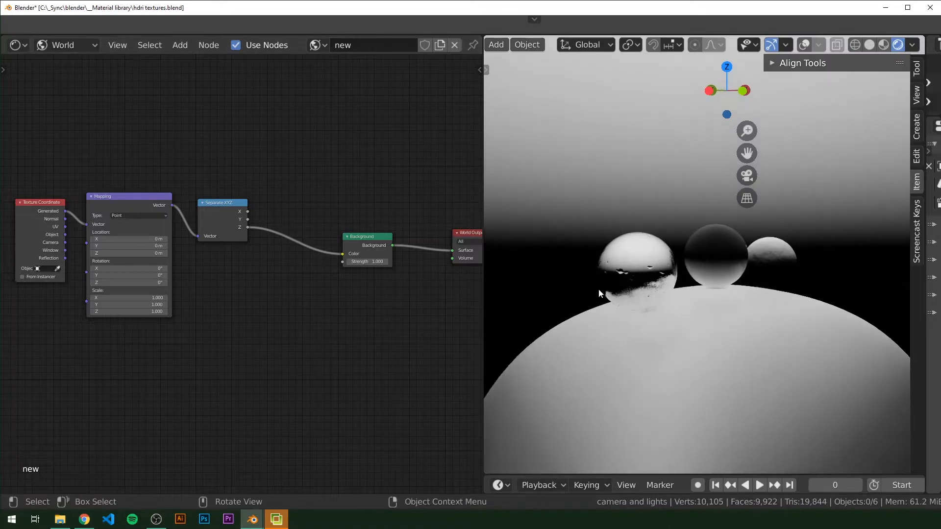
mouse_move(548, 195)
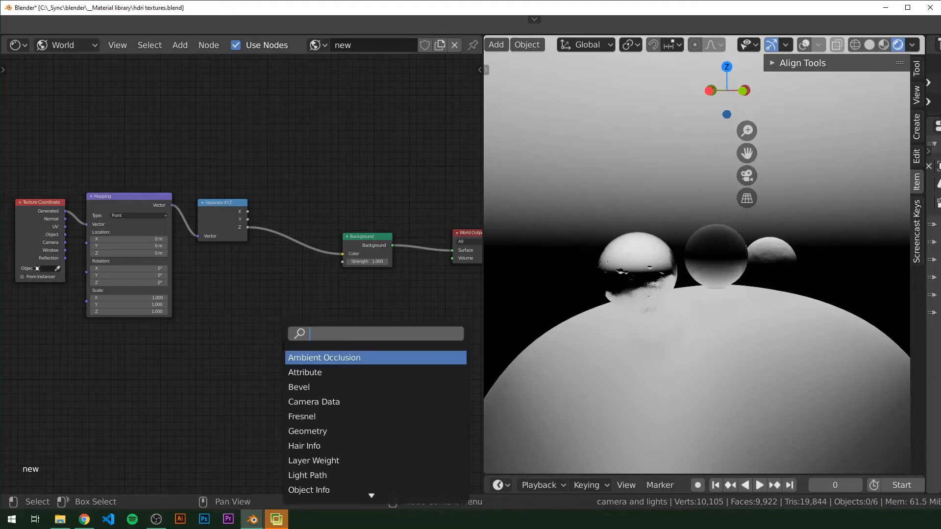
type("gra")
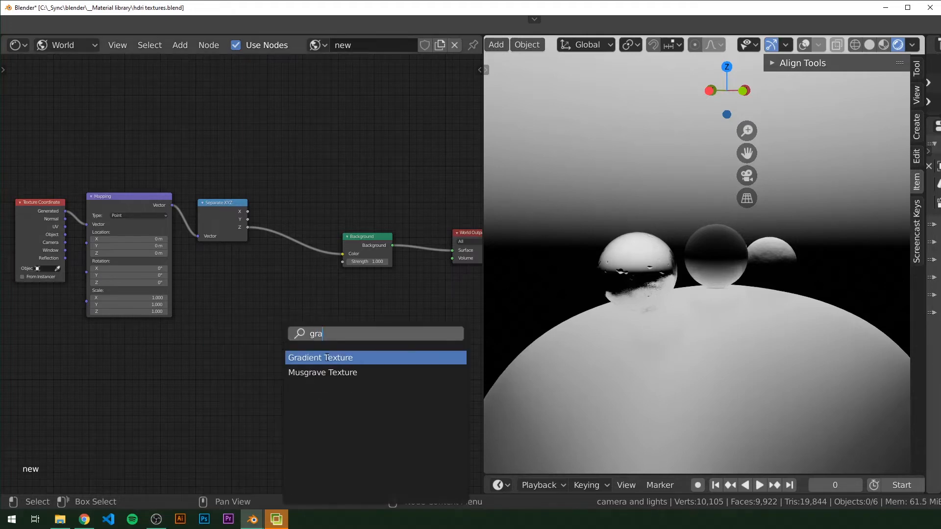
left_click(320, 358)
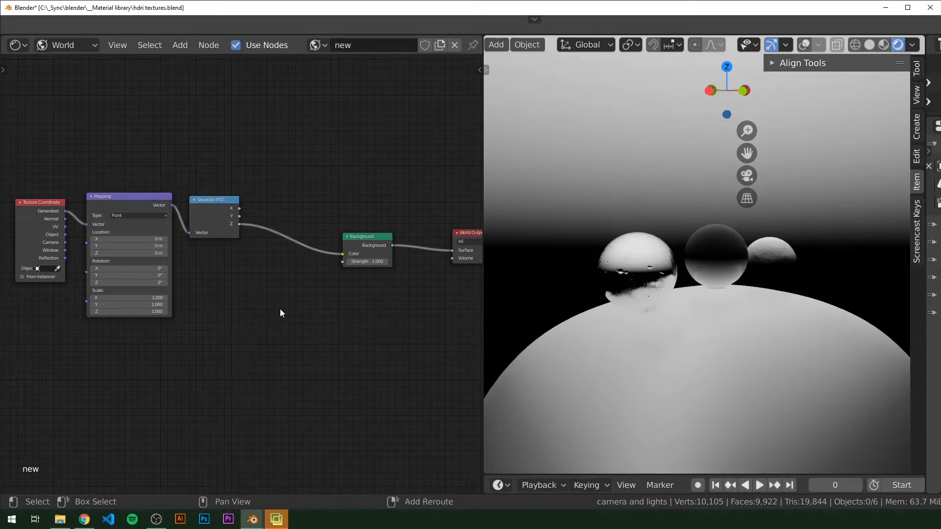
Add a MixRGB node and drop it onto the link into the Background node.
type("mix")
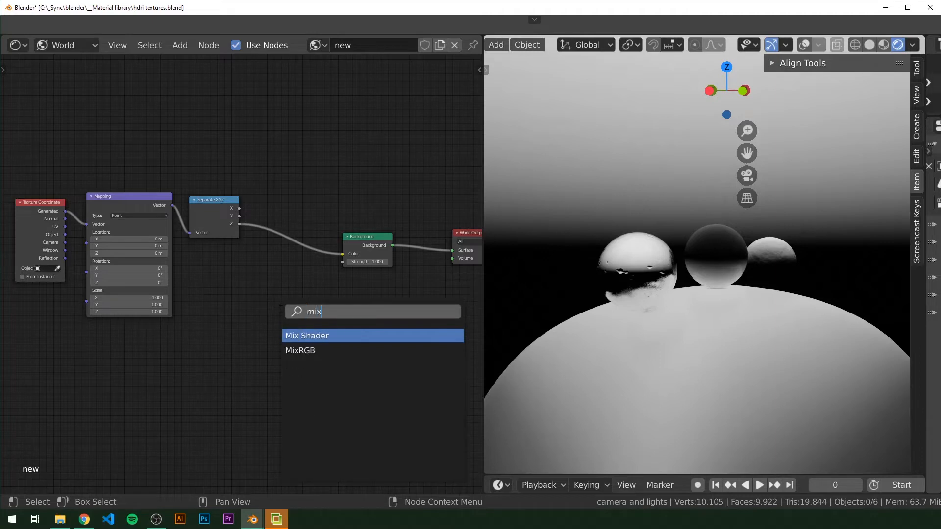
left_click(300, 350)
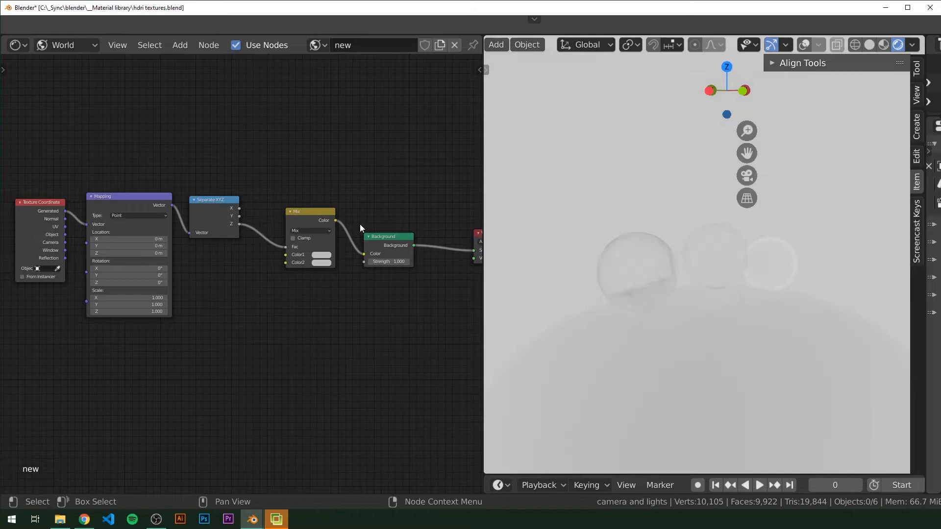
left_click(321, 255)
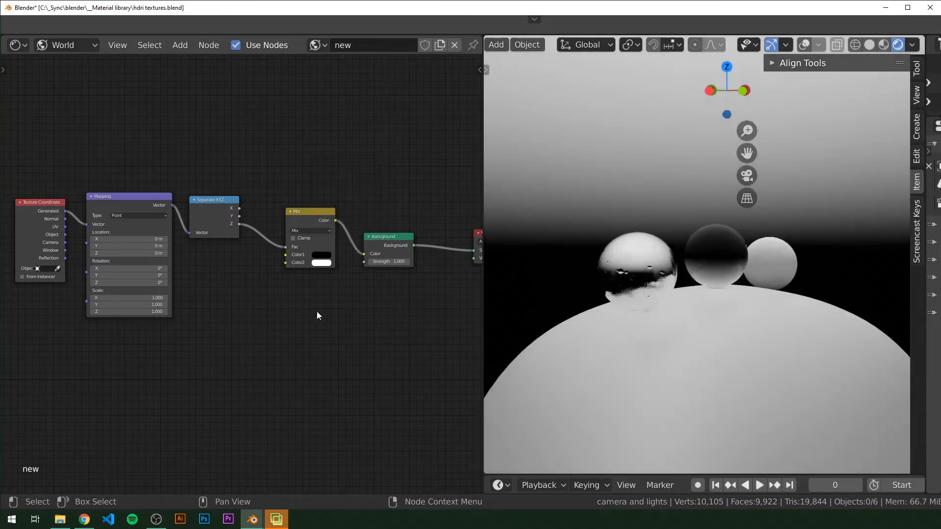
left_click(320, 263)
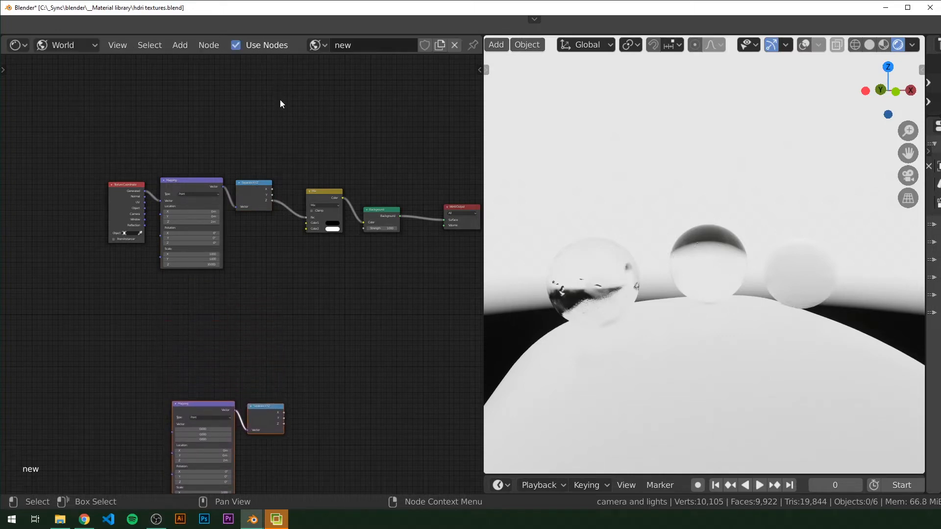
mouse_move(80, 238)
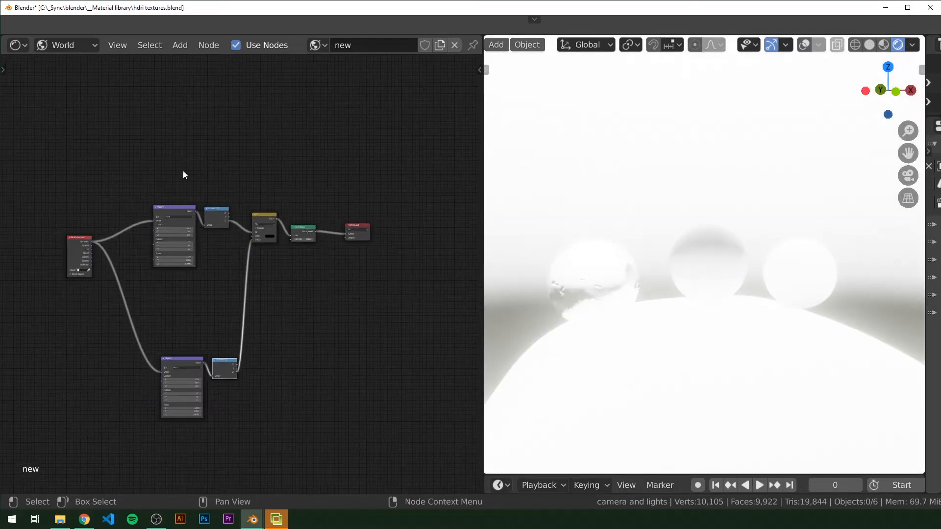
Pan the node editor to bring the Mix node and lower branch into view.
left_click_drag(263, 231, 339, 225)
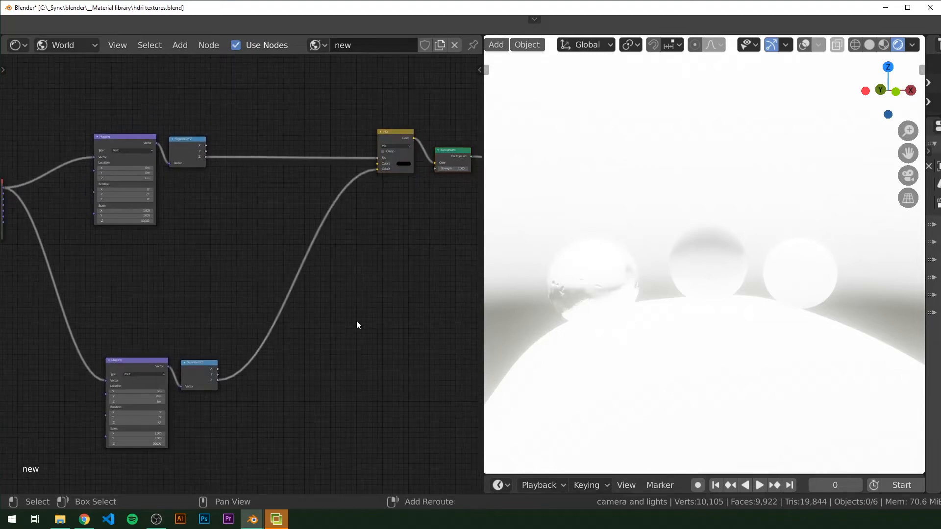
Add a second Mix node onto the lower gradient branch.
left_click(180, 45)
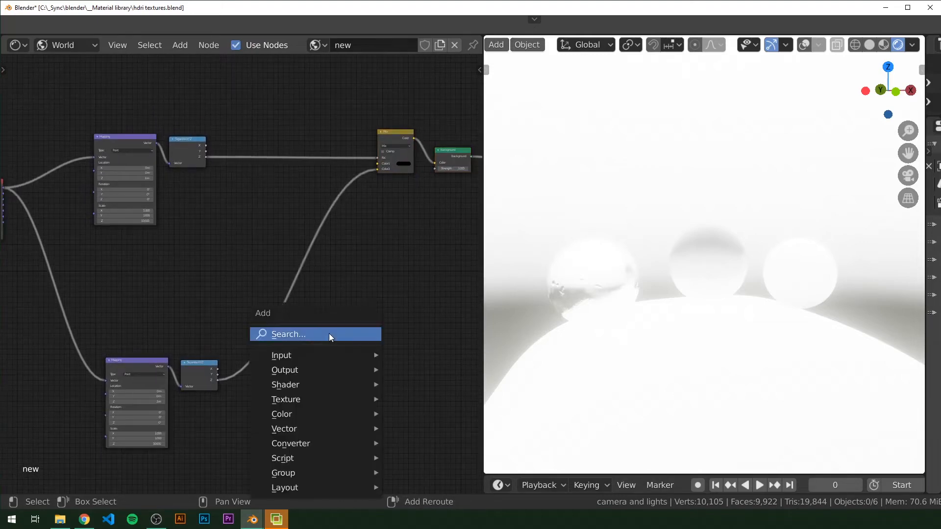
left_click(289, 334)
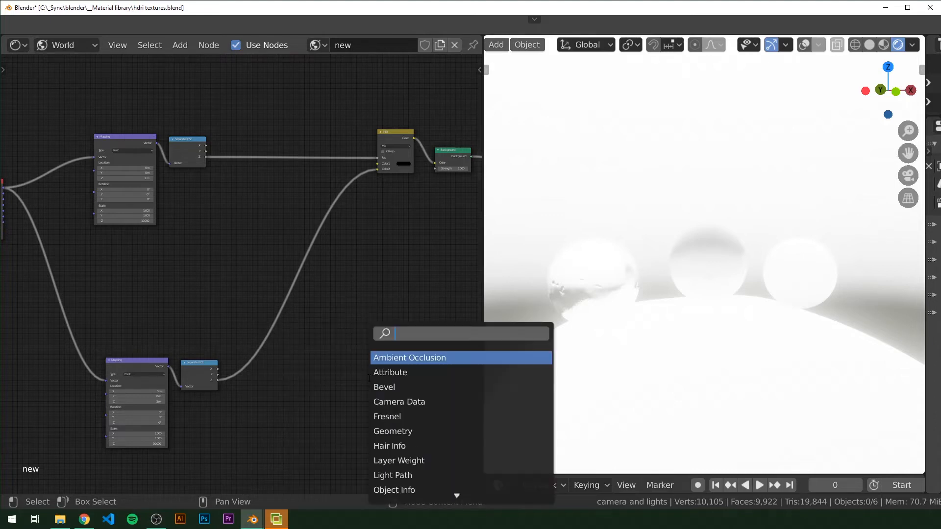
left_click(410, 357)
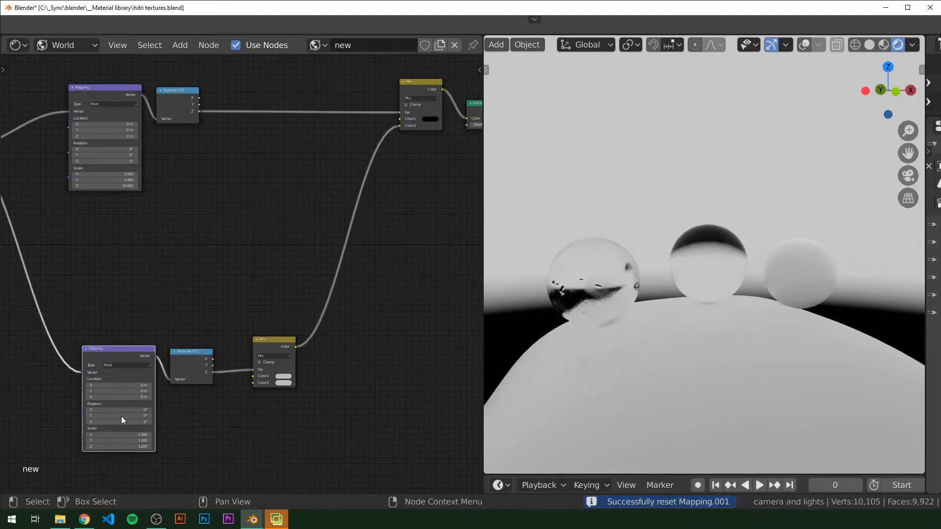
Set the lower Mix node's second colour to blue and squash the lower Mapping's Z scale.
left_click(283, 376)
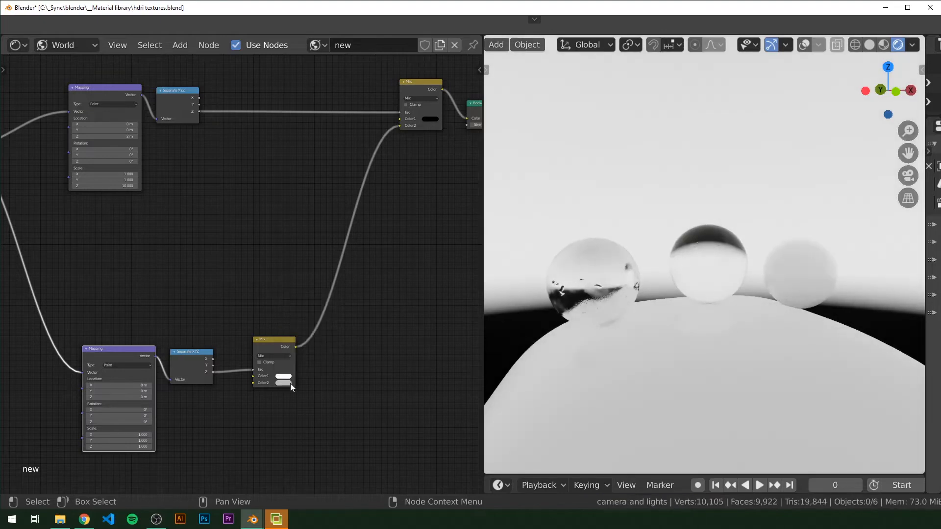
left_click(283, 377)
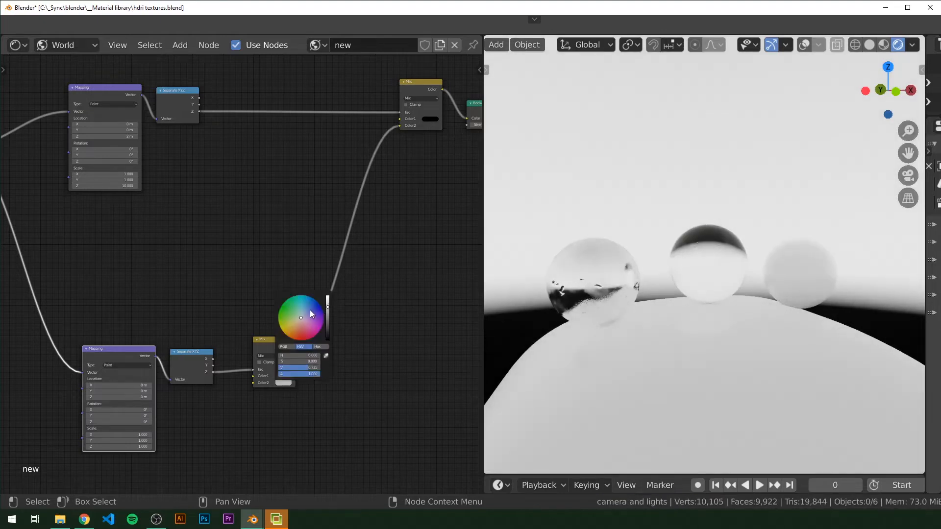
left_click(316, 303)
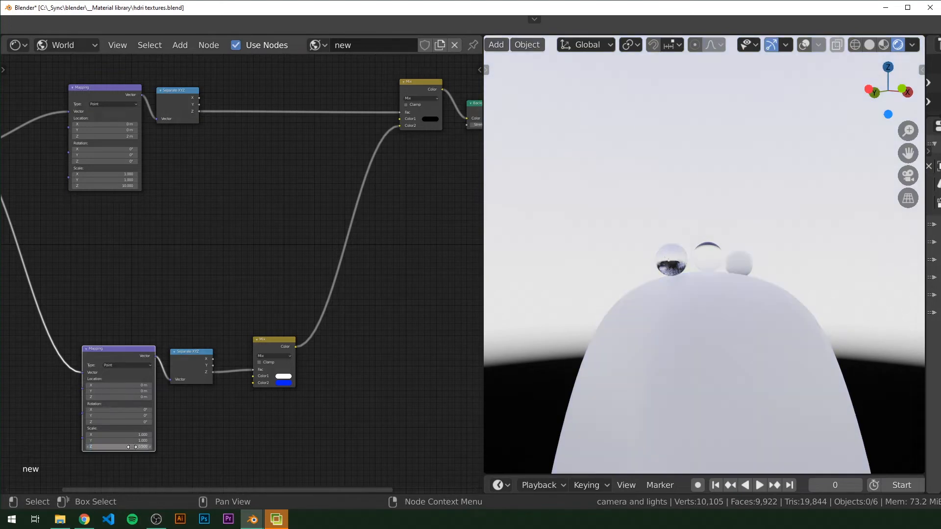
left_click_drag(120, 397, 120, 398)
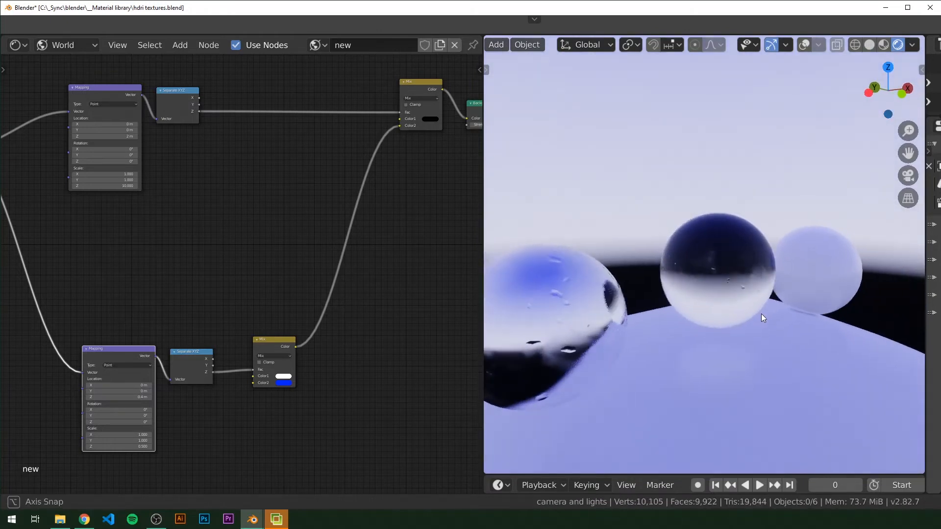
Add a Noise Texture node beside the middle Mapping branch.
left_click_drag(763, 318, 699, 314)
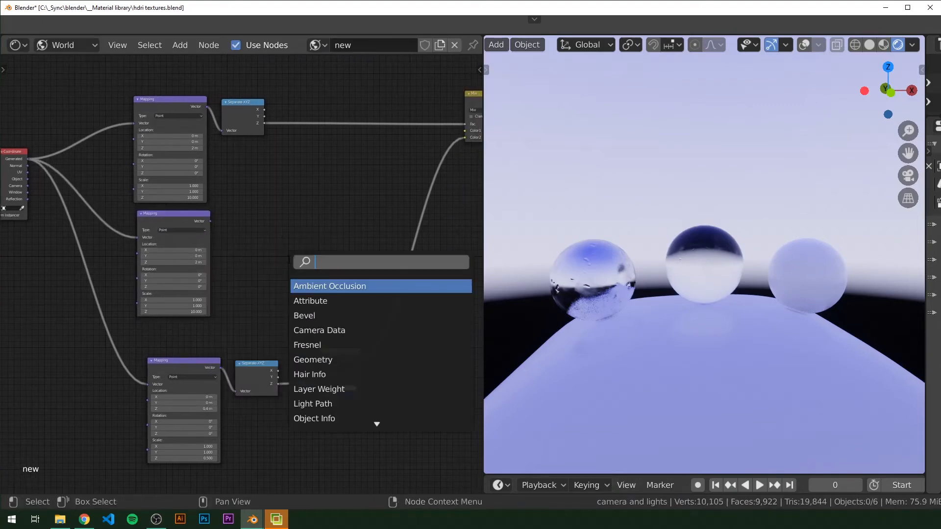
type("noise")
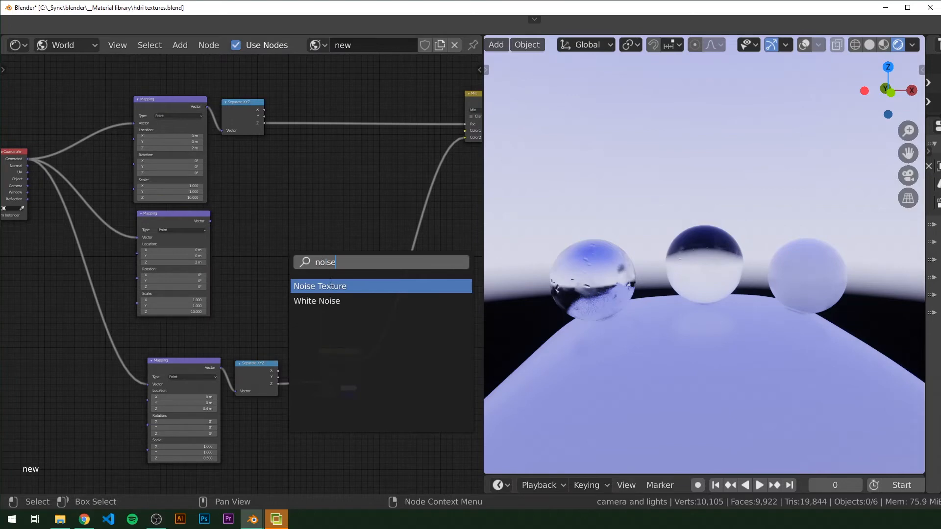
left_click(319, 286)
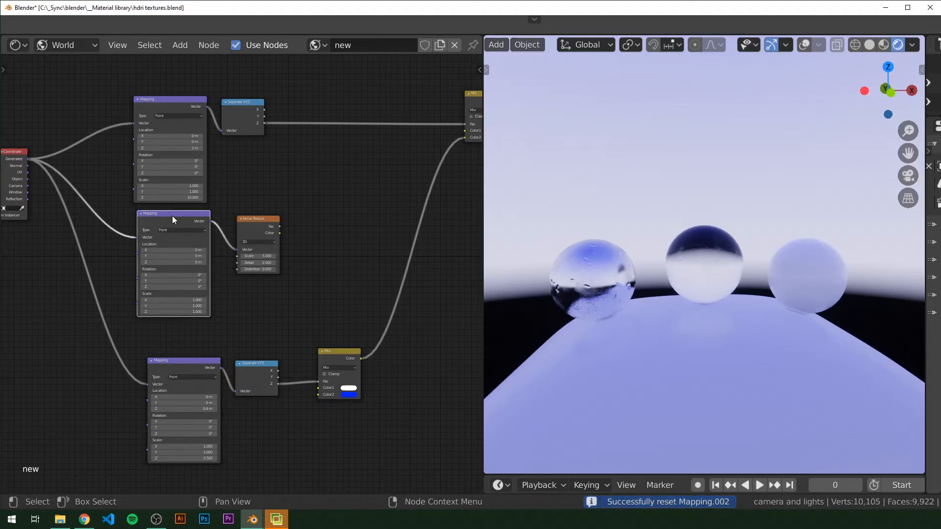
mouse_move(417, 264)
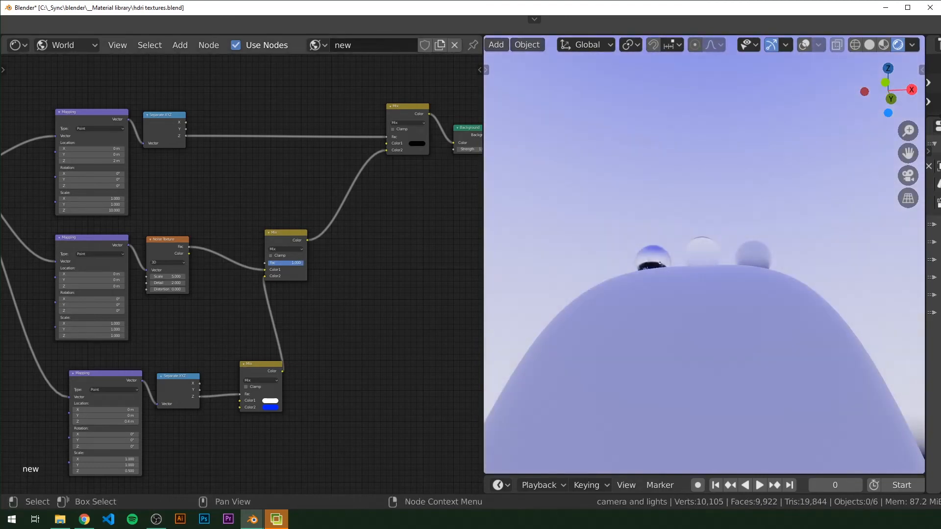
Set the noise Mix node's blend mode to Add and search 'co' for a ColorRamp node.
left_click(286, 249)
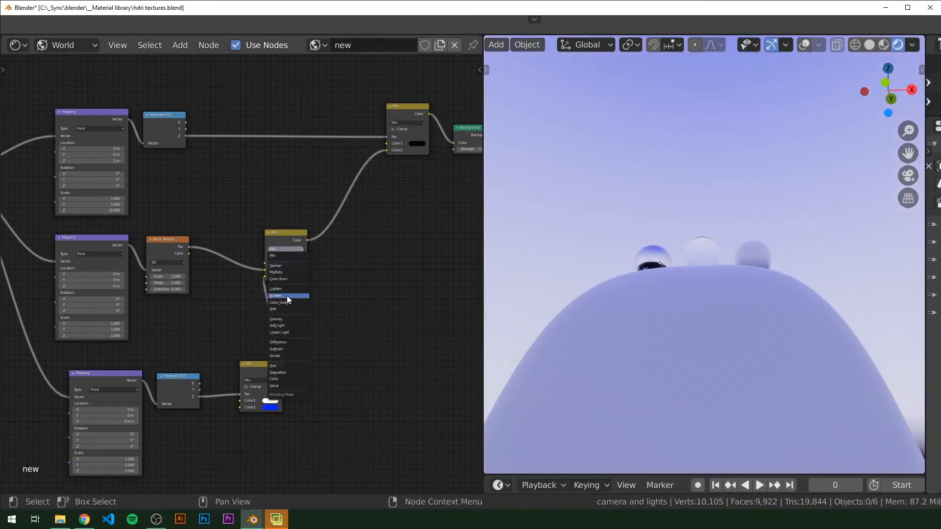
mouse_move(288, 309)
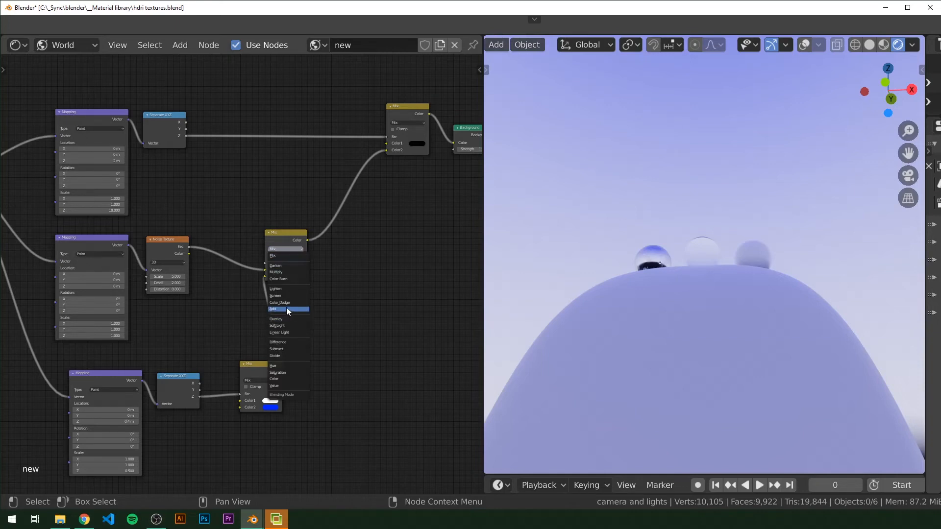
left_click(287, 309)
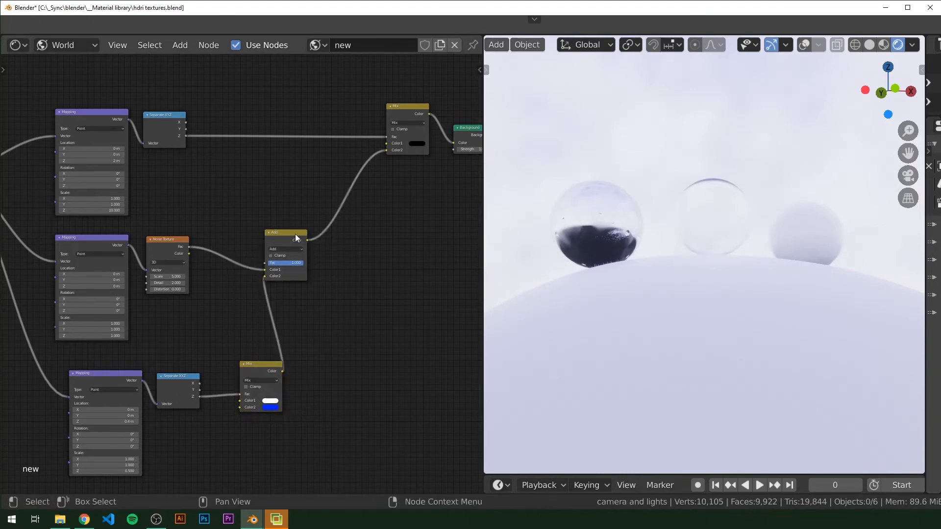
left_click_drag(285, 234, 351, 231)
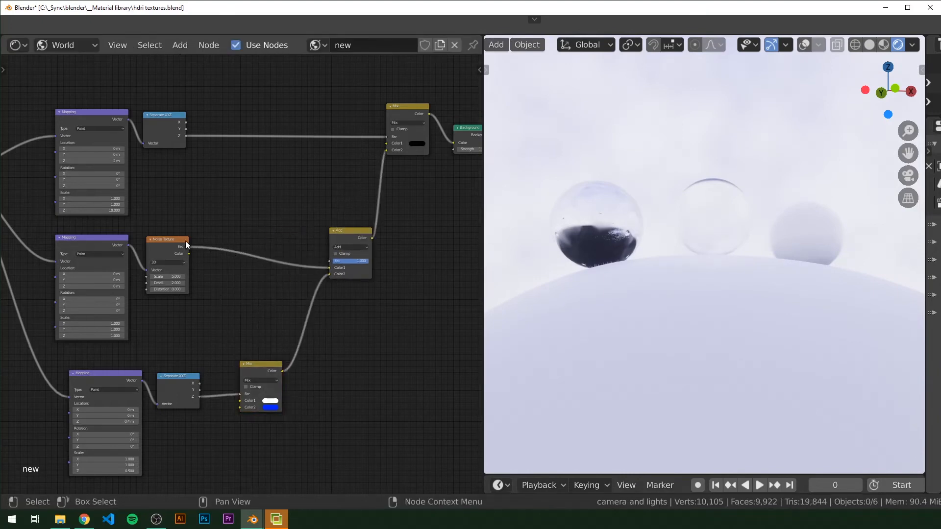
type("co")
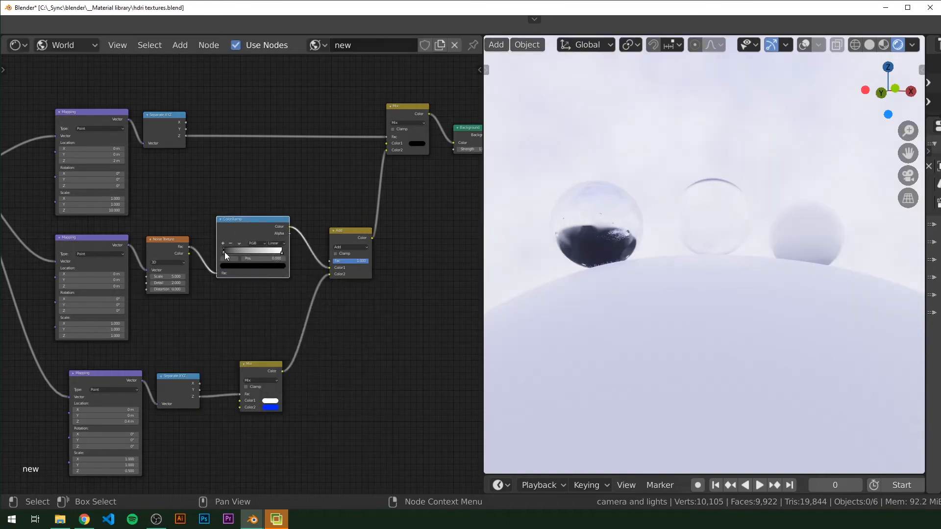
Insert the ColorRamp between Noise Texture and Add and shift its stops to reveal white clouds.
left_click_drag(226, 258, 263, 258)
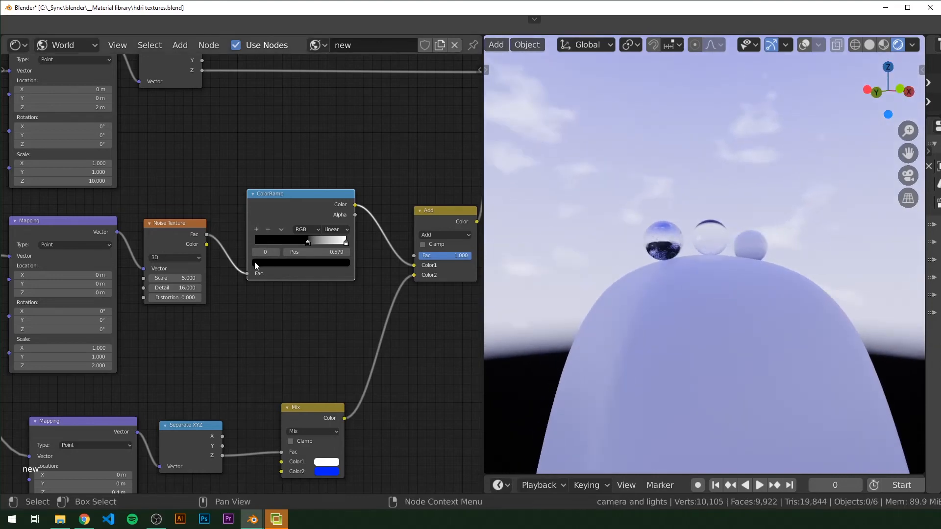
left_click_drag(307, 241, 305, 248)
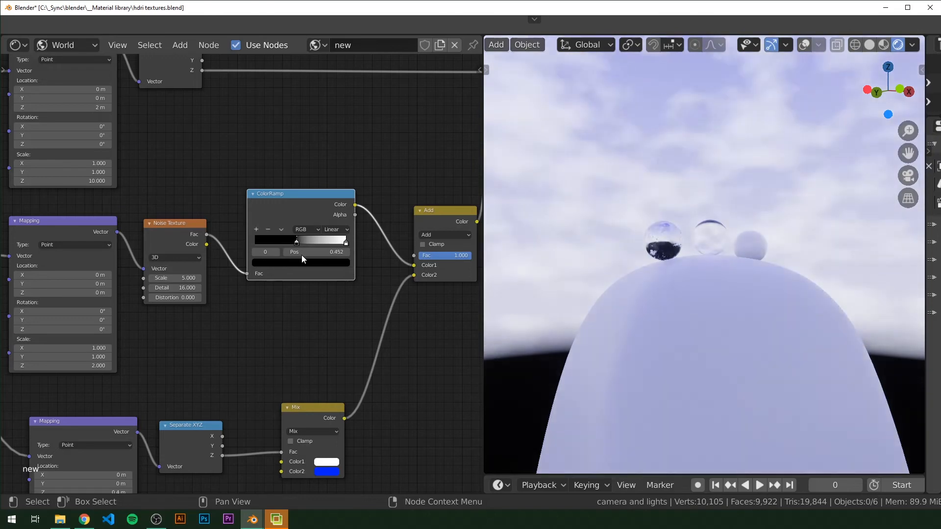
left_click_drag(295, 240, 282, 240)
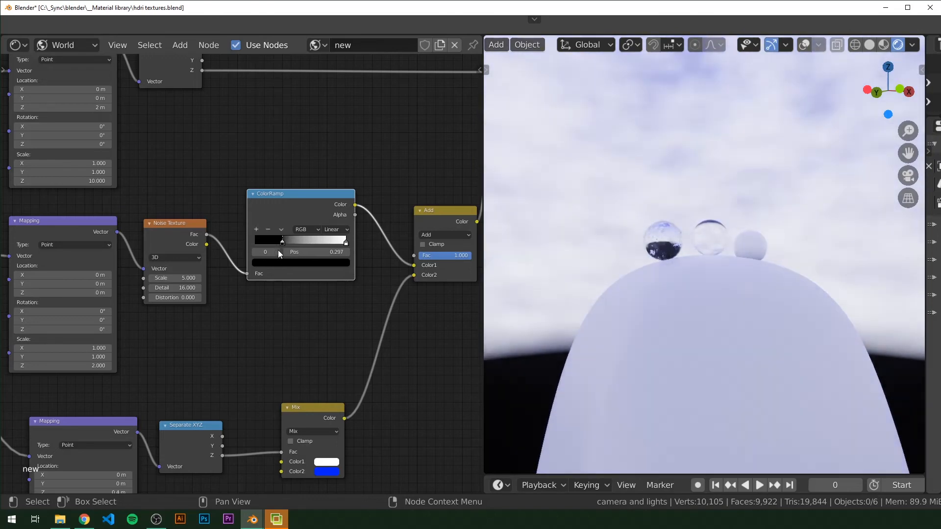
left_click_drag(282, 242, 306, 241)
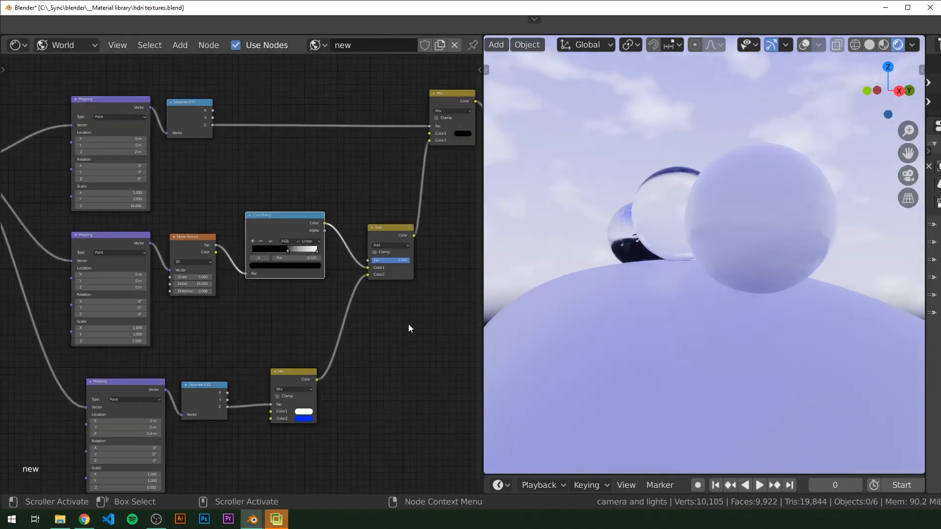
scroll("down", 3)
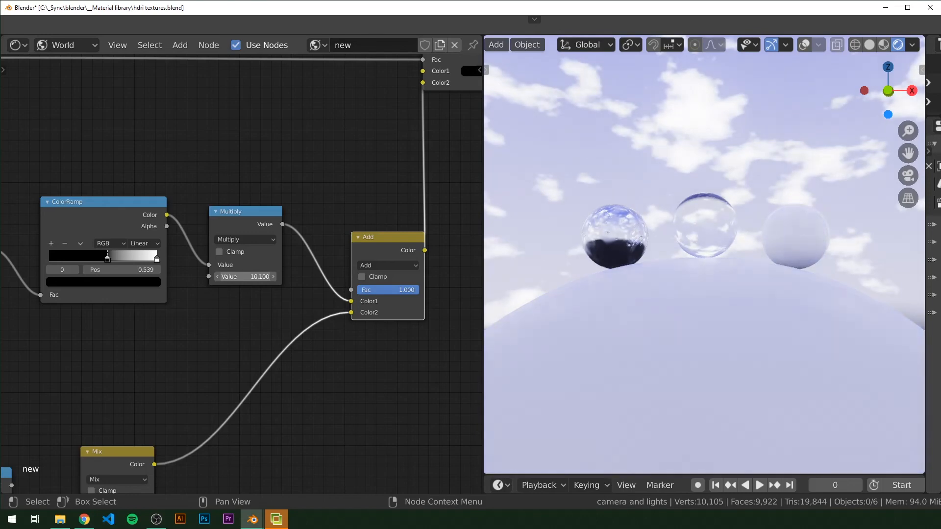
Lower the Multiply value to 5 and toggle the Add node's Clamp to compare the sky.
left_click_drag(258, 276, 251, 290)
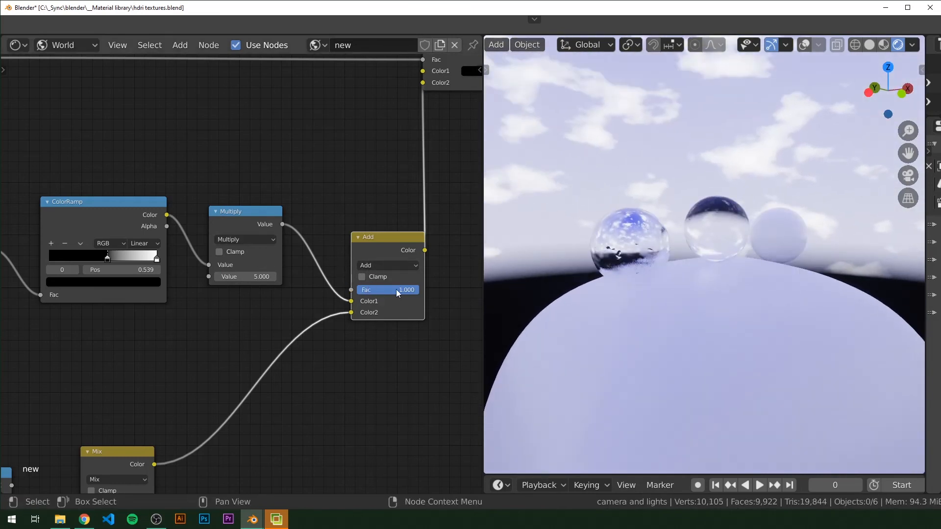
left_click(360, 277)
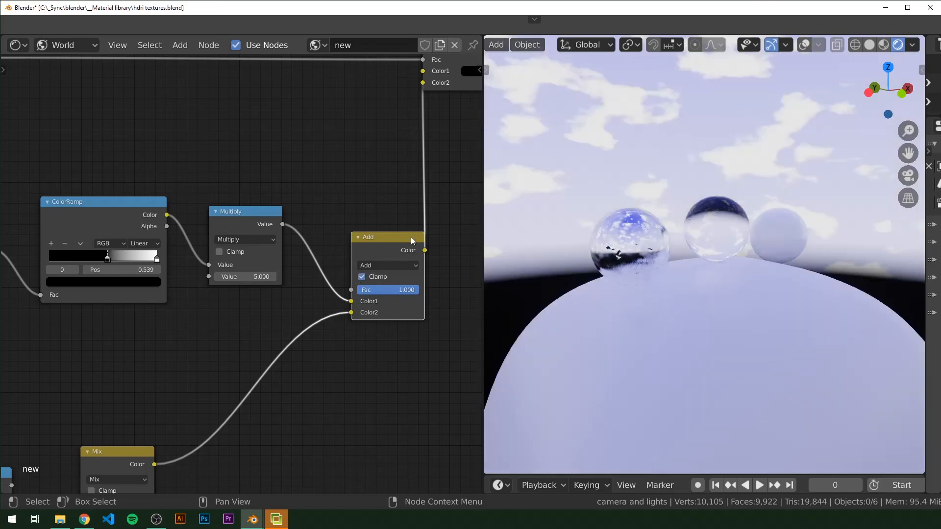
mouse_move(433, 253)
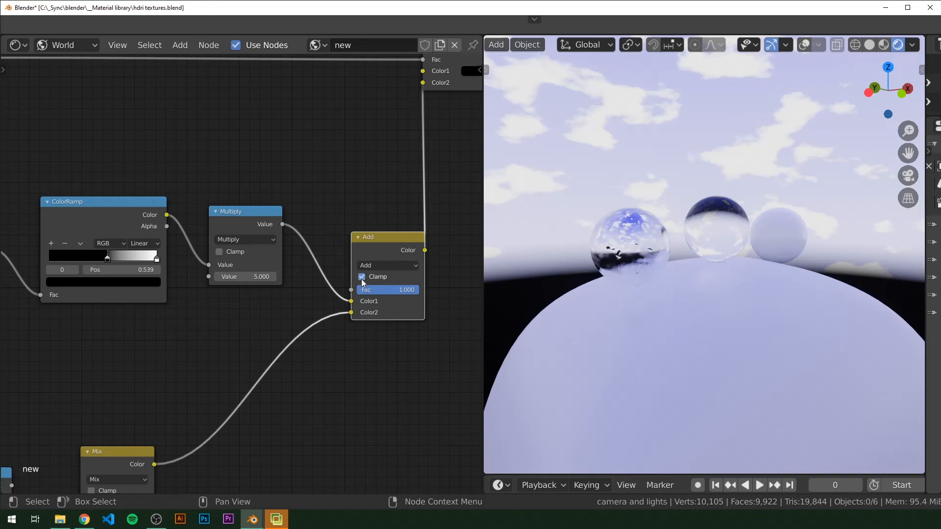
left_click(361, 276)
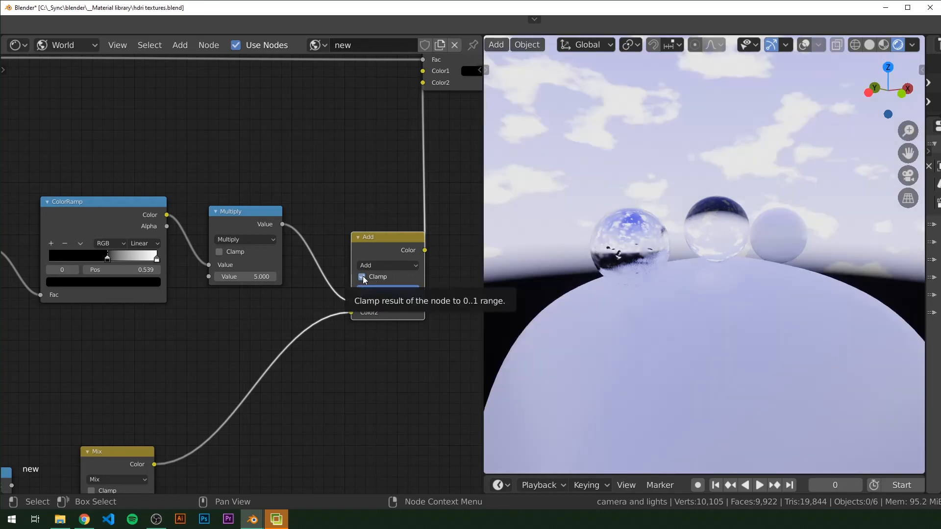
left_click(362, 276)
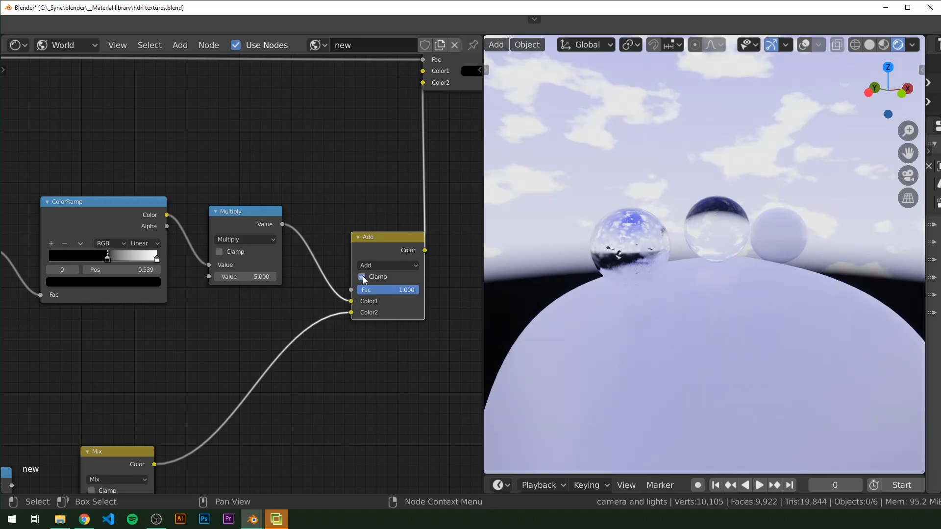
left_click(361, 276)
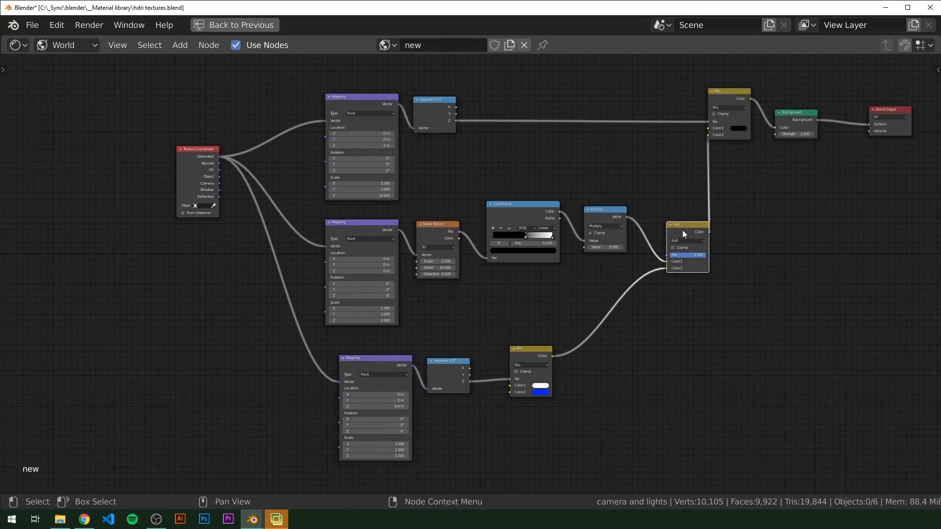
left_click(475, 27)
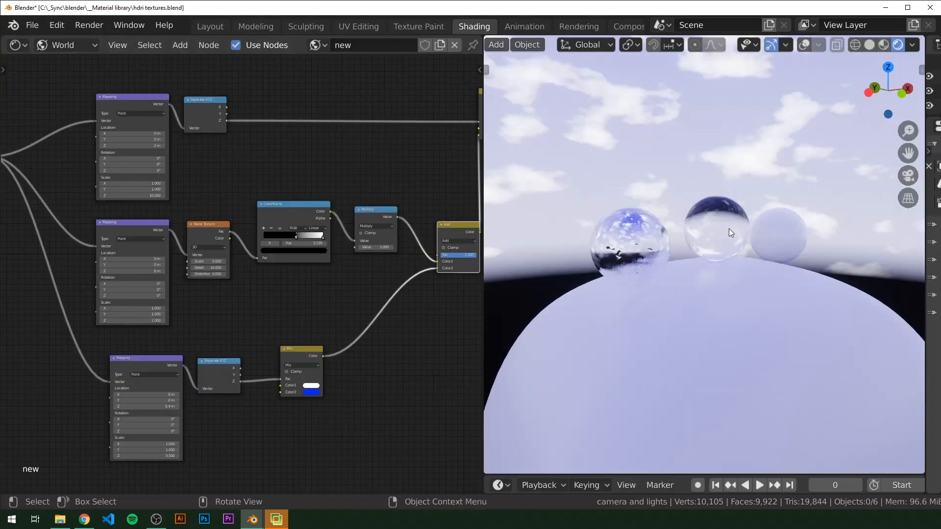